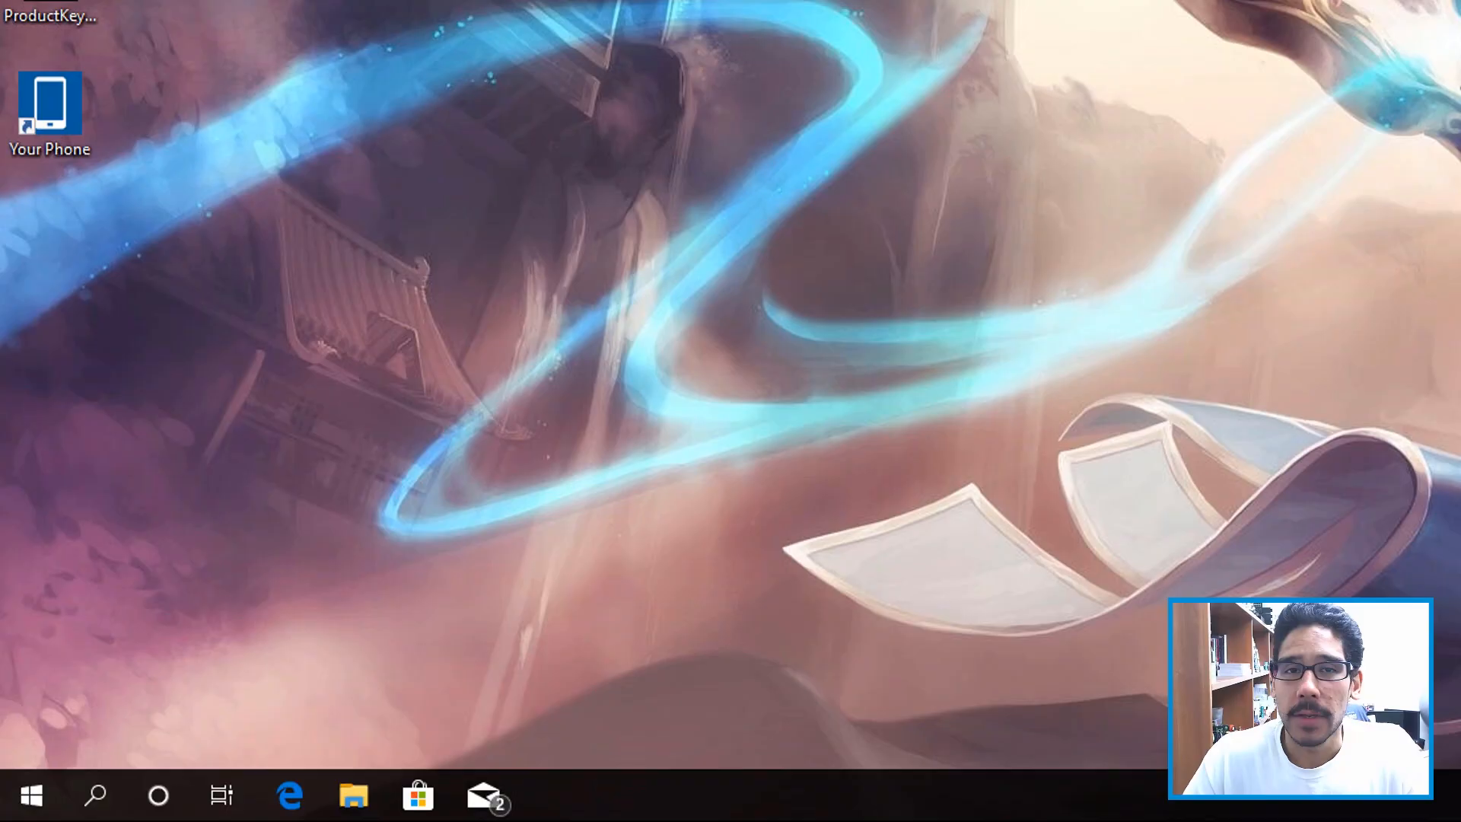
Step: Run the winver command from the Run box via the Start quick-link menu
right_click(34, 792)
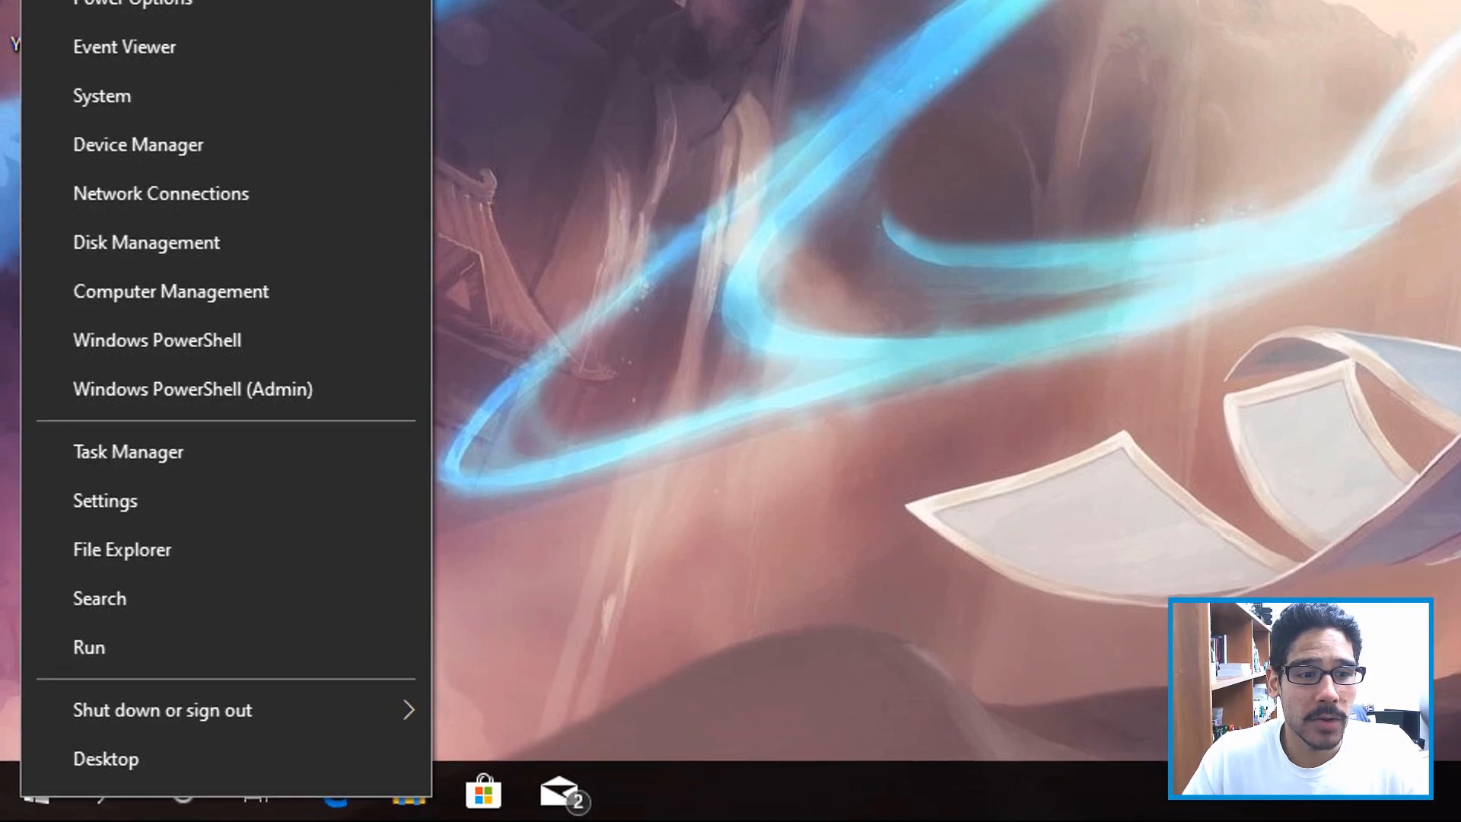
left_click(88, 649)
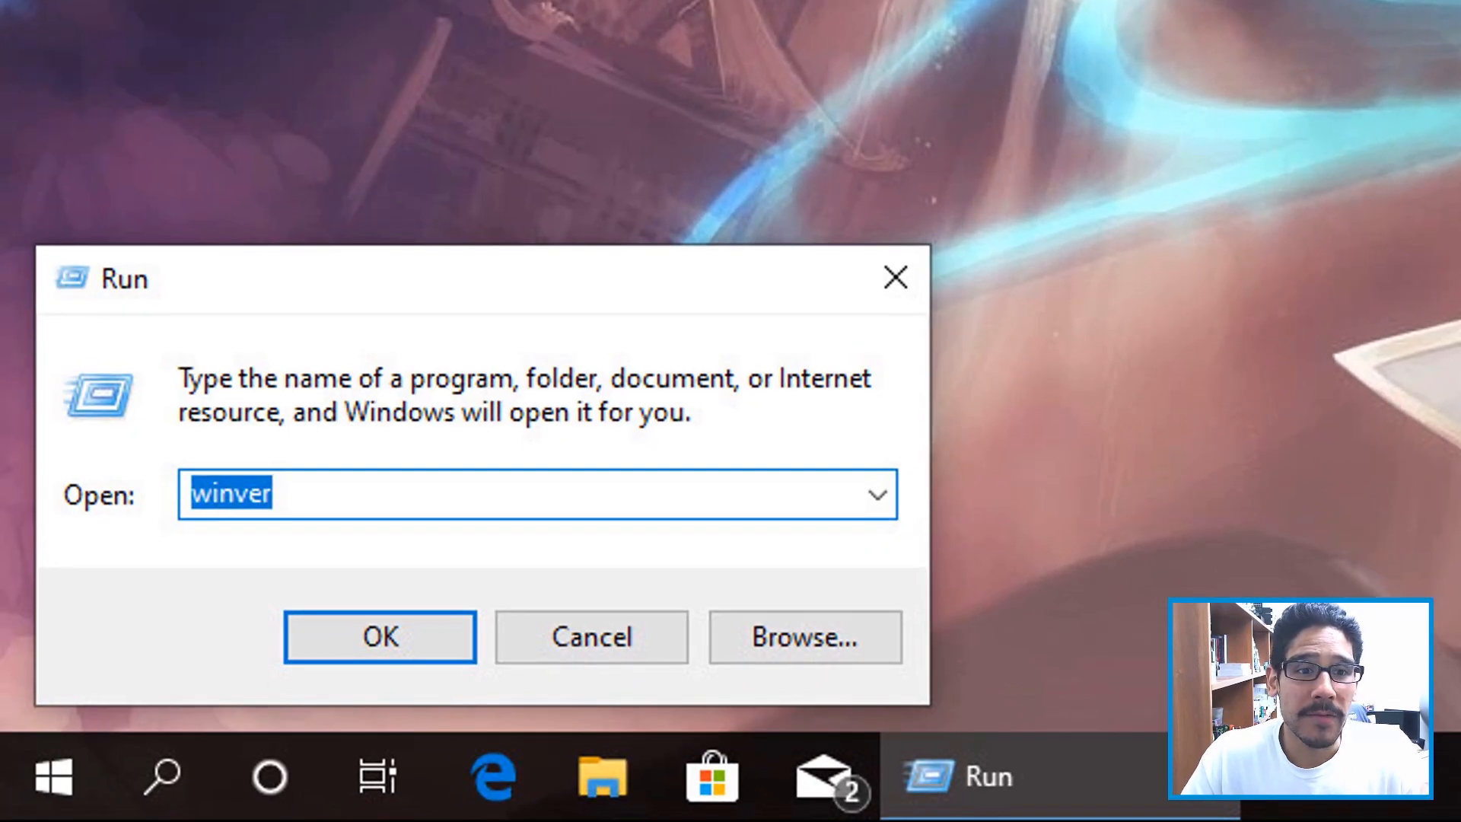
left_click(381, 636)
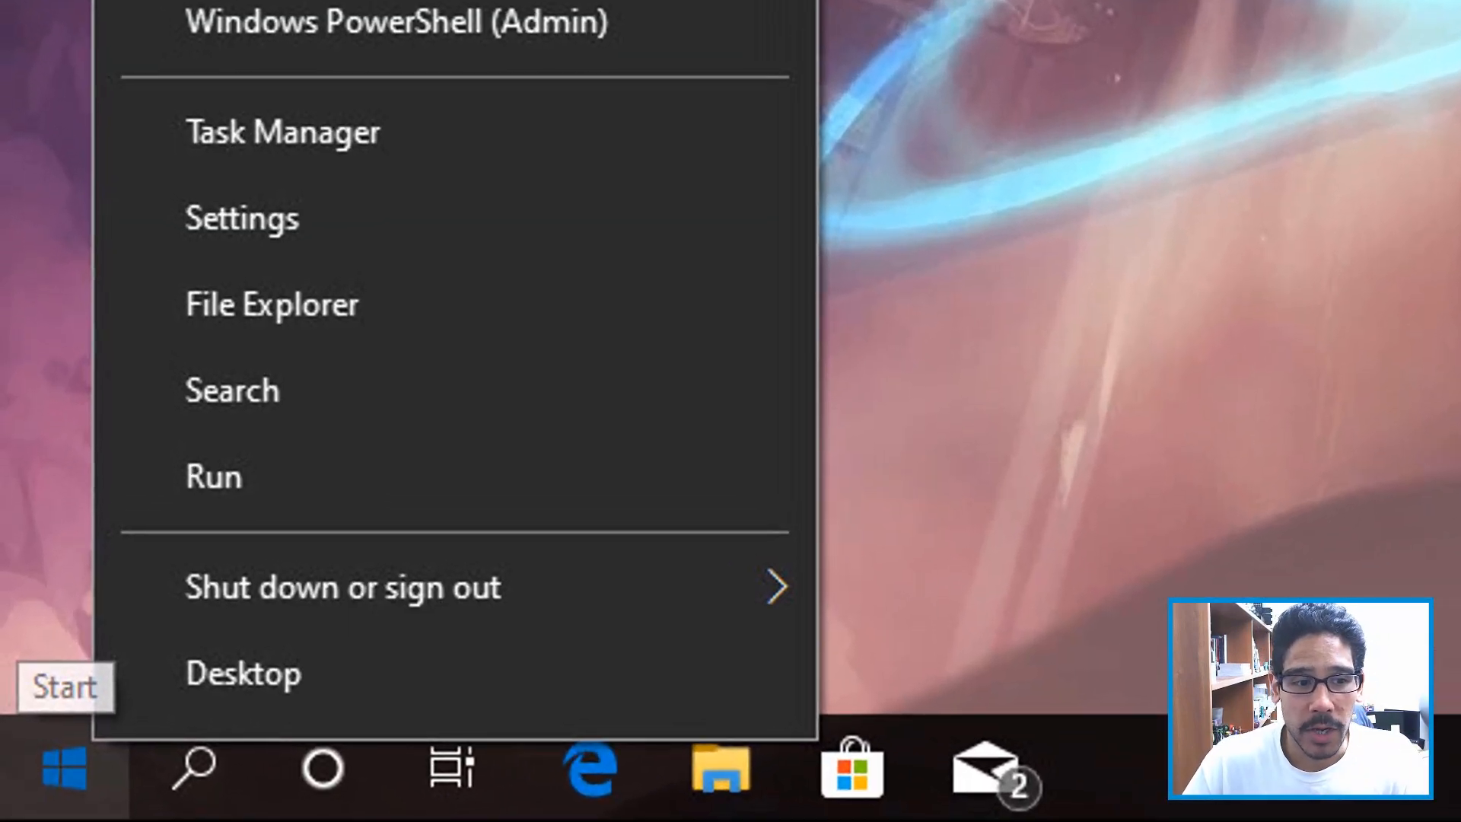
Step: Launch Registry Editor with regedit and allow it in the UAC prompt
left_click(213, 477)
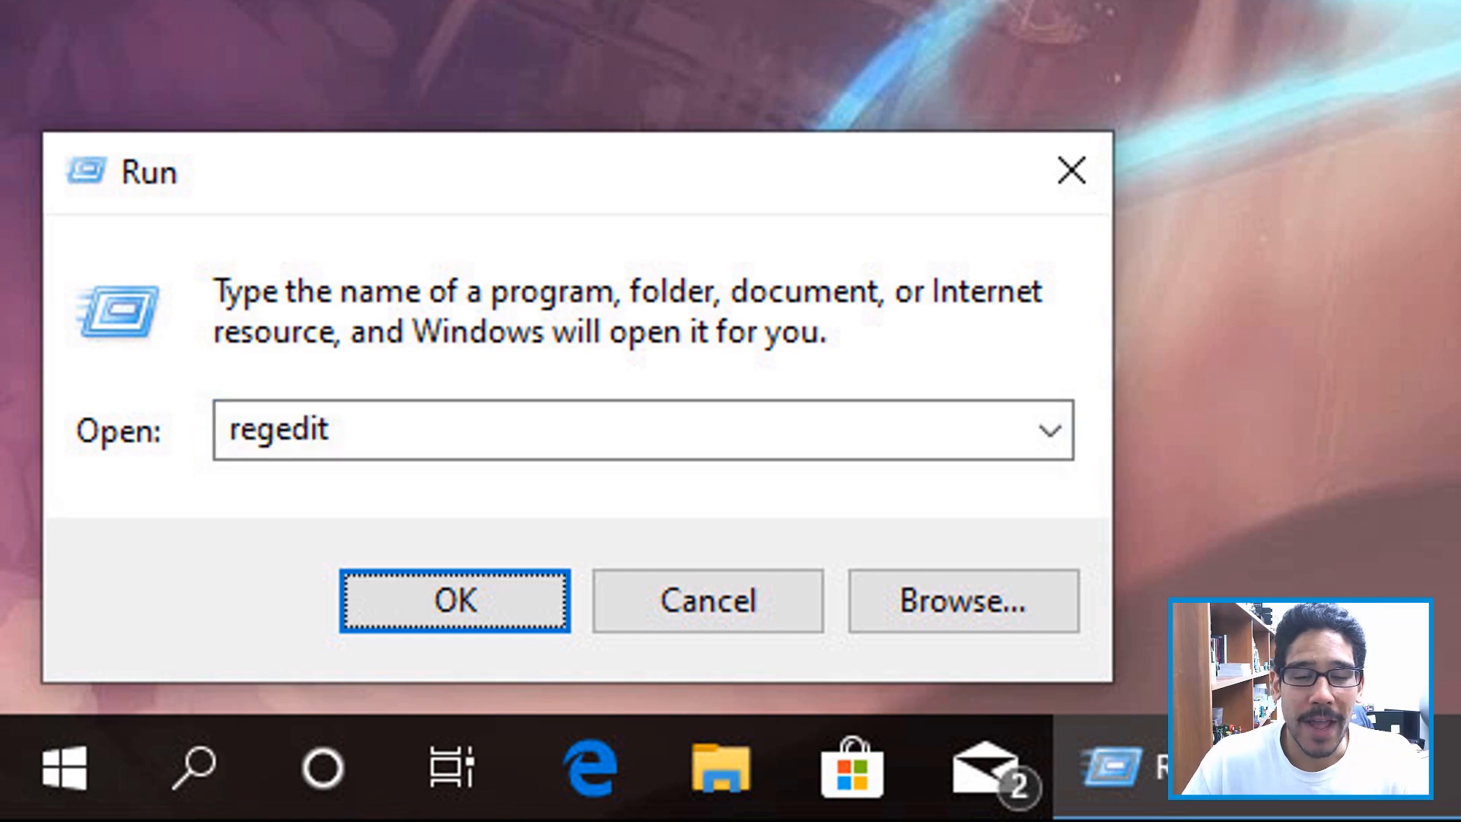
left_click(453, 600)
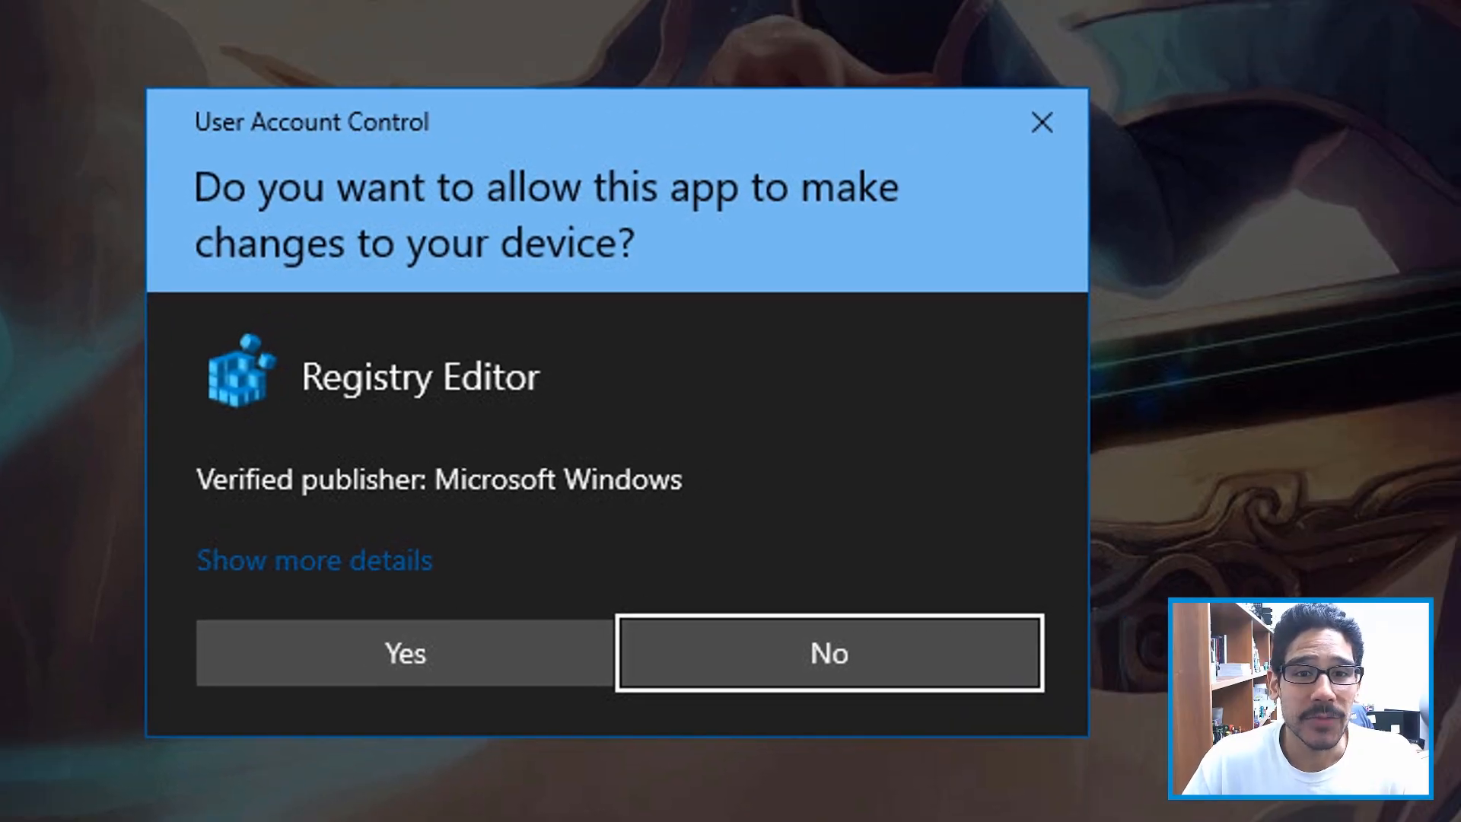
left_click(406, 654)
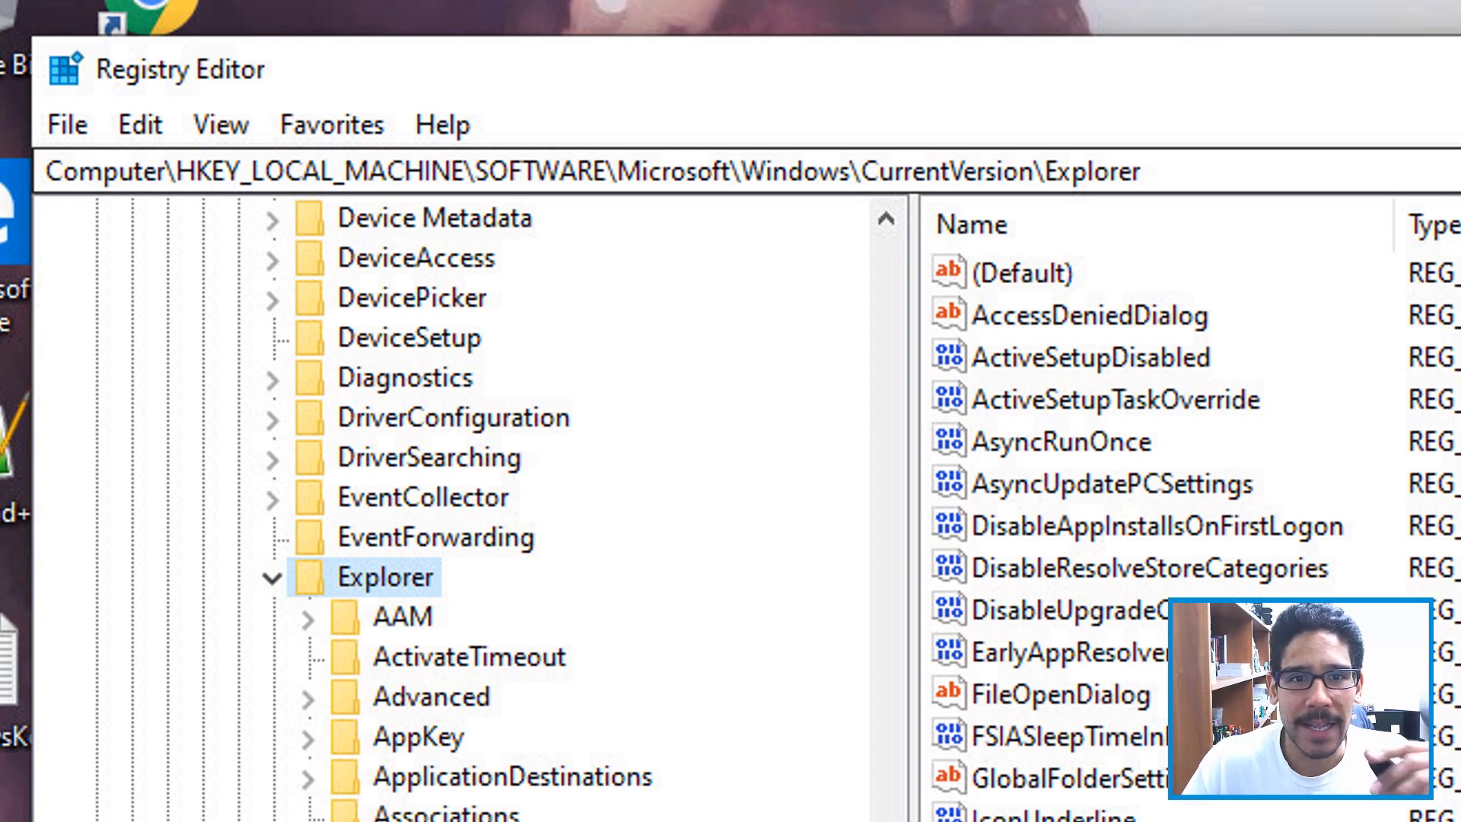
Step: Scroll the left pane to reach the HKLM CurrentVersion\Explorer key
scroll("down", 3)
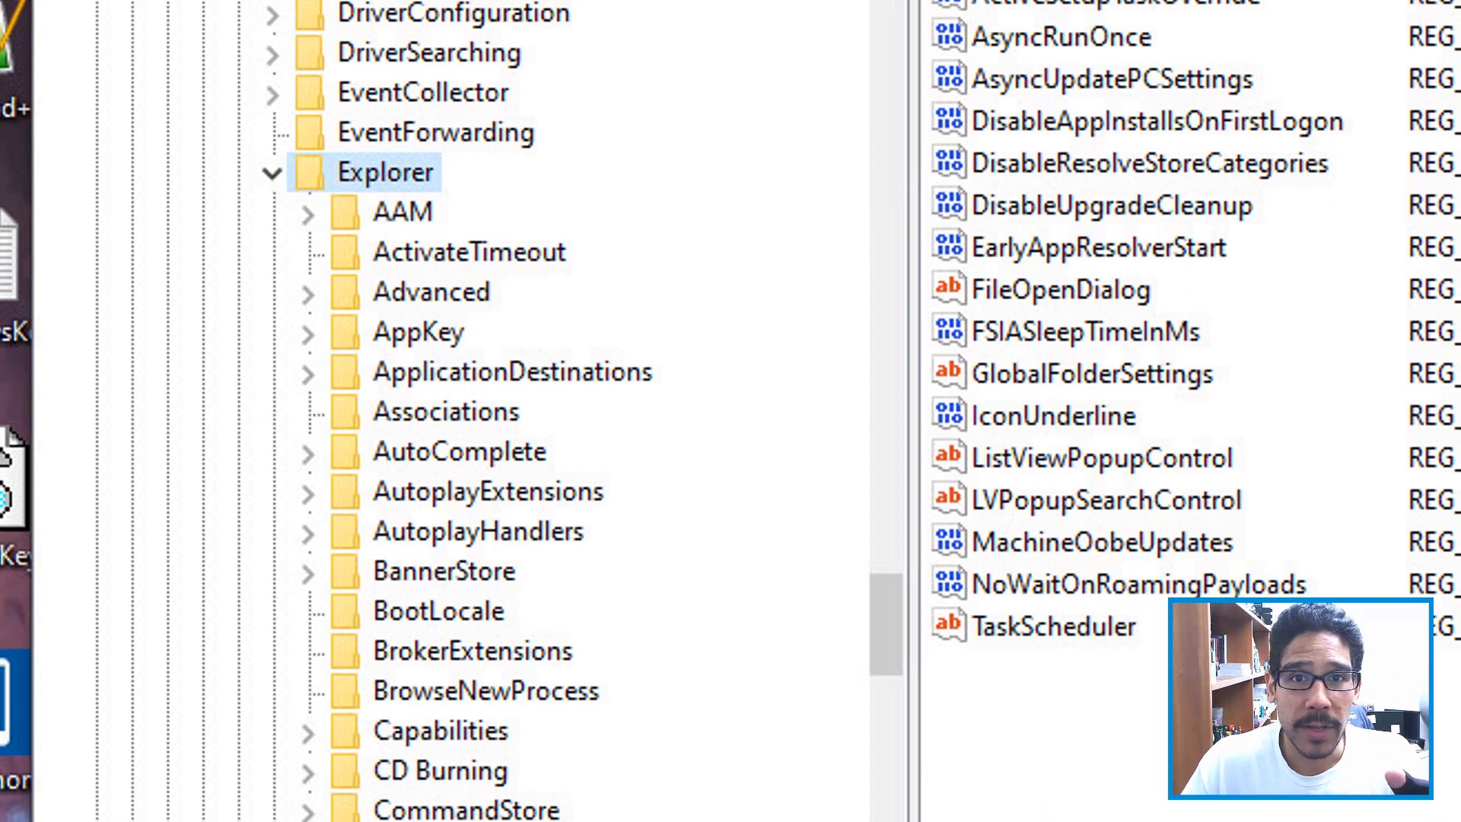
Step: Create a new subkey named Serialize under the Explorer key
right_click(388, 172)
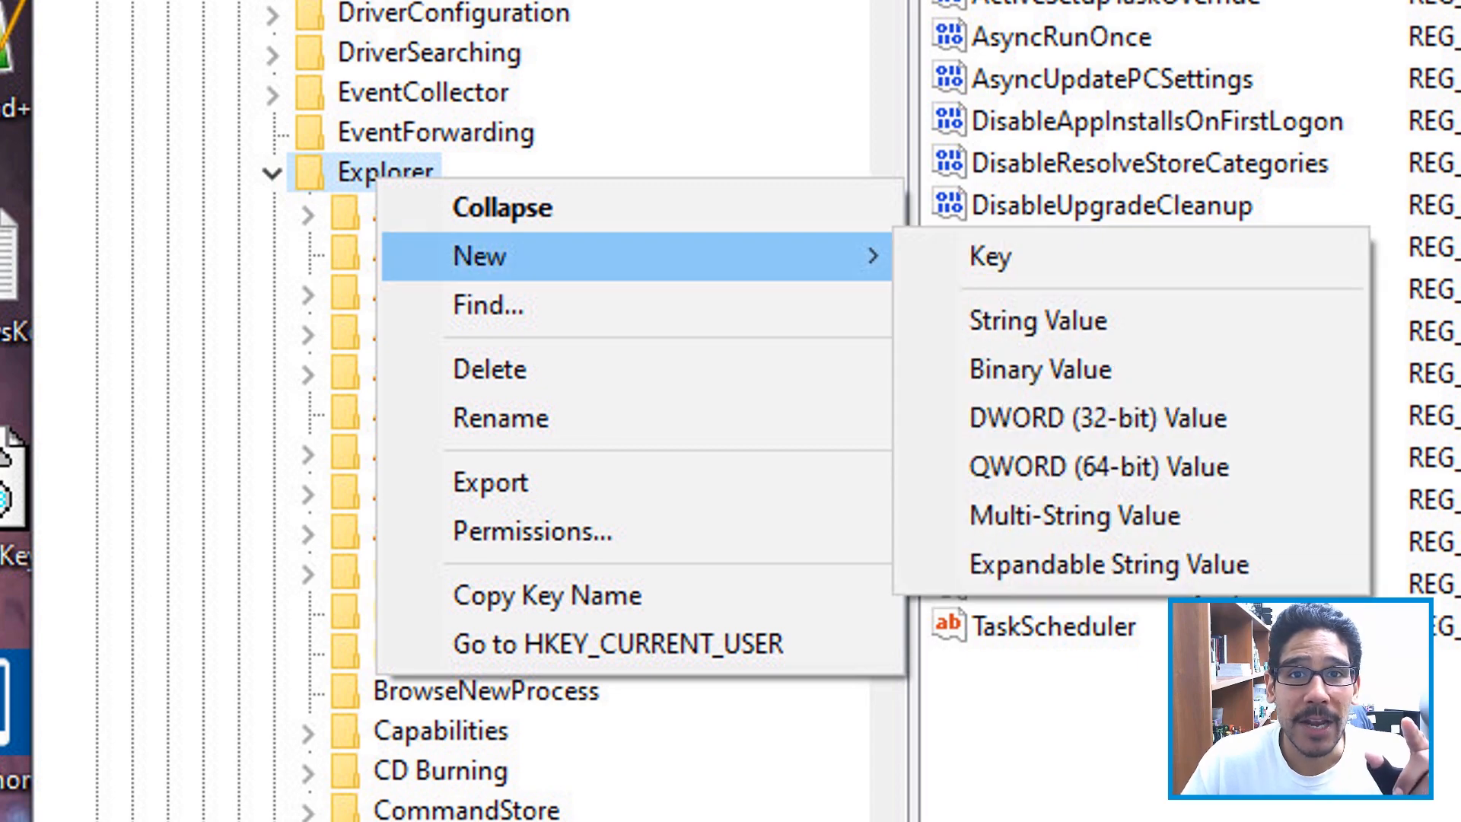
left_click(992, 256)
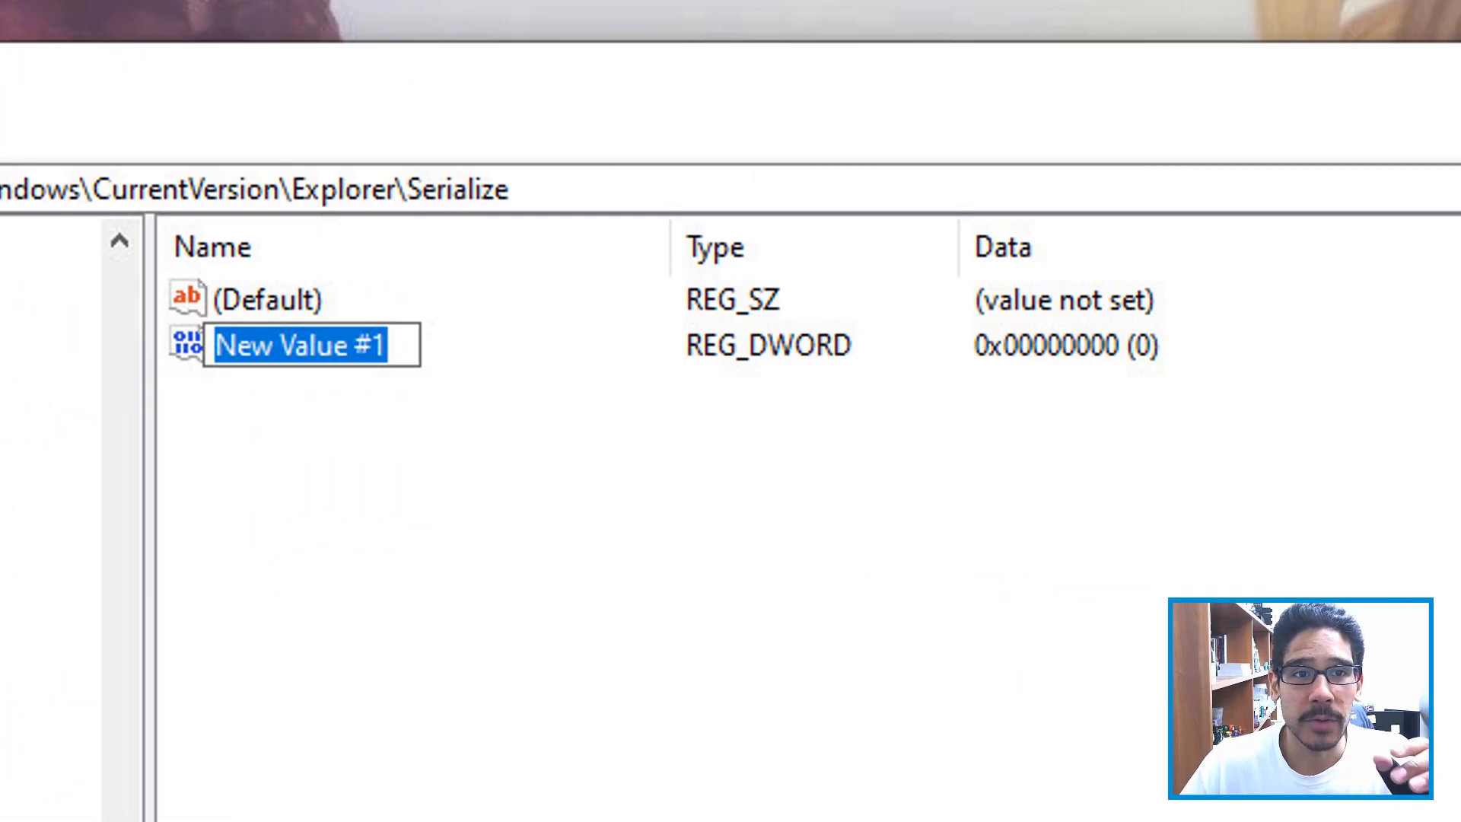
Step: Name the new DWORD StartupDelayInMSec and edit its data, keeping 0
type("StartupDelayInMSec")
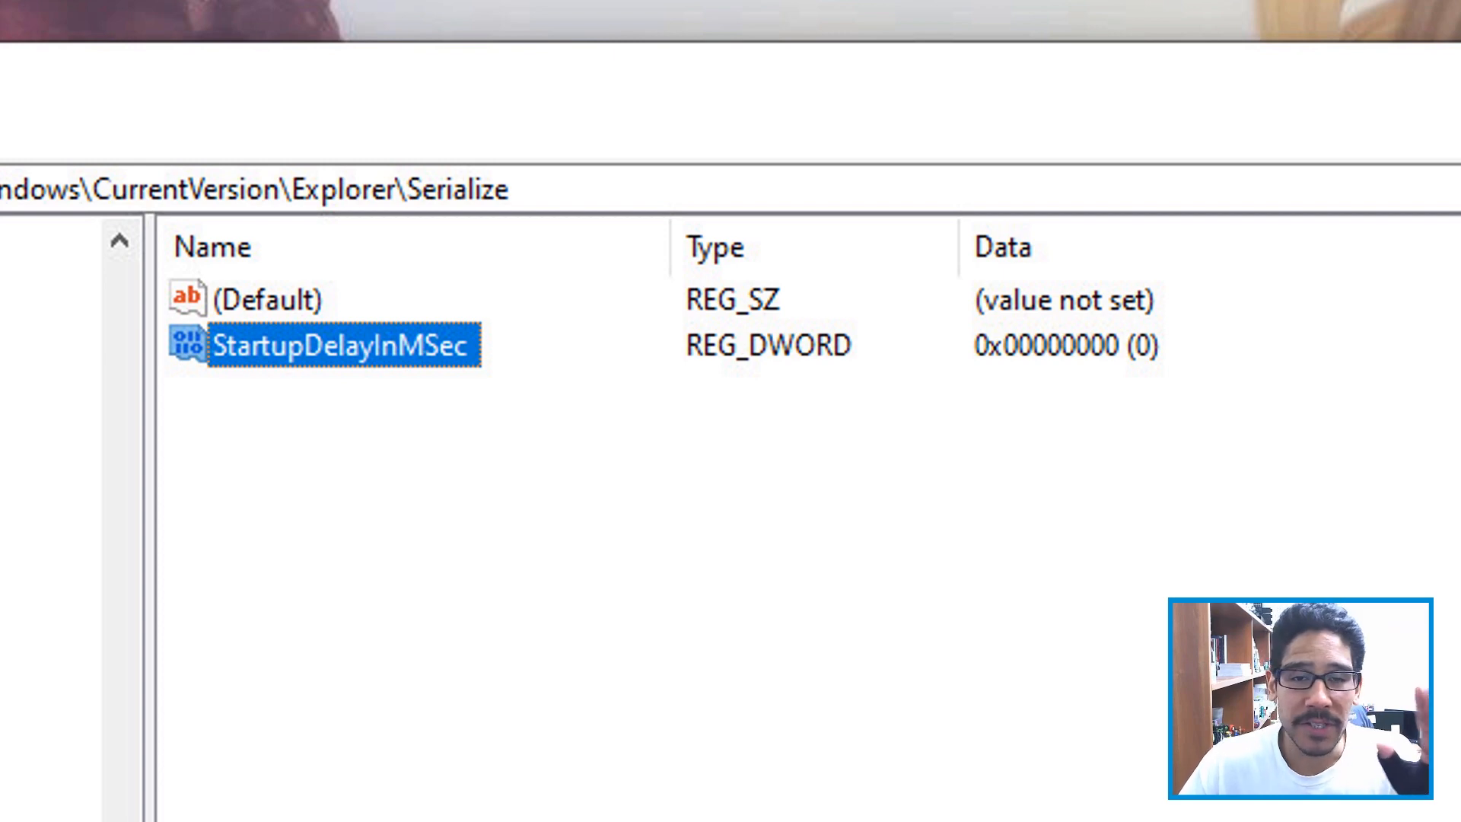
double_click(341, 347)
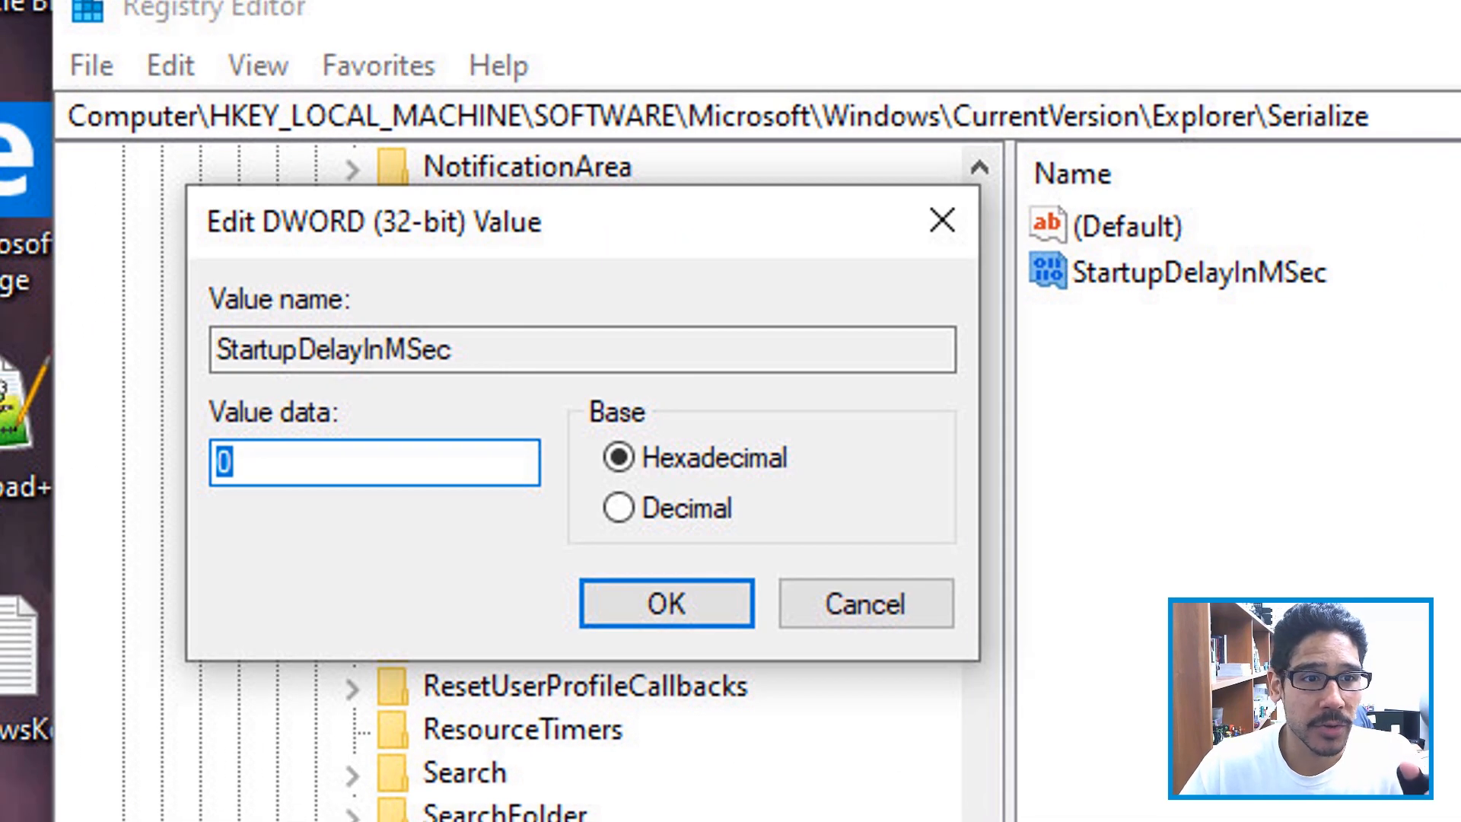